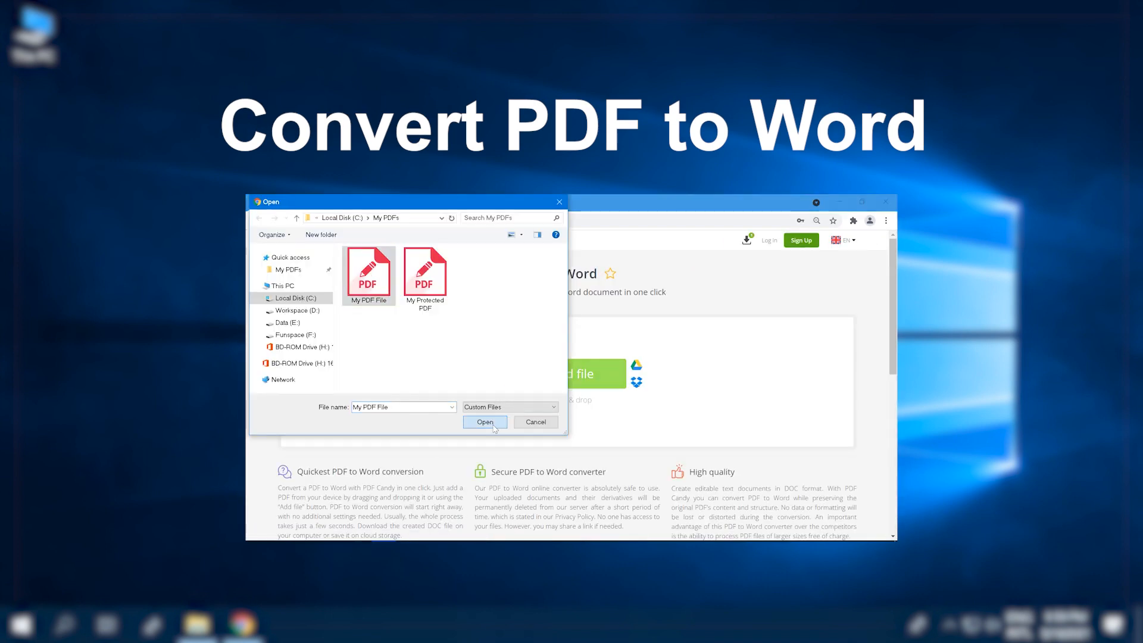
- Upload My PDF File from C:\My PDFs to the PDF to Word converter
left_click(485, 421)
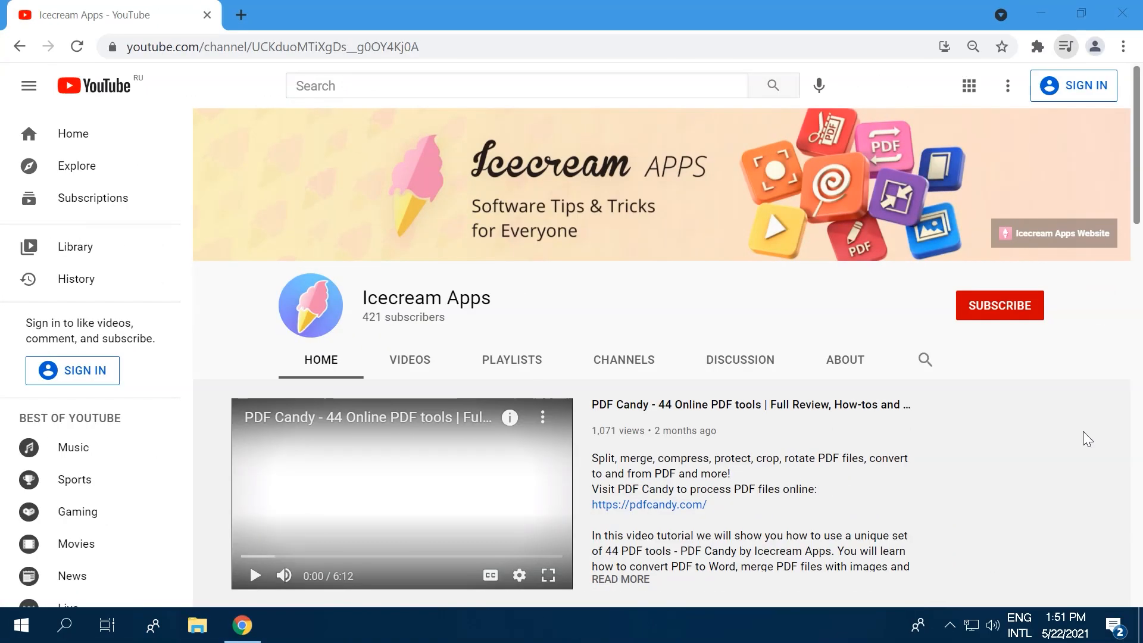
left_click(646, 504)
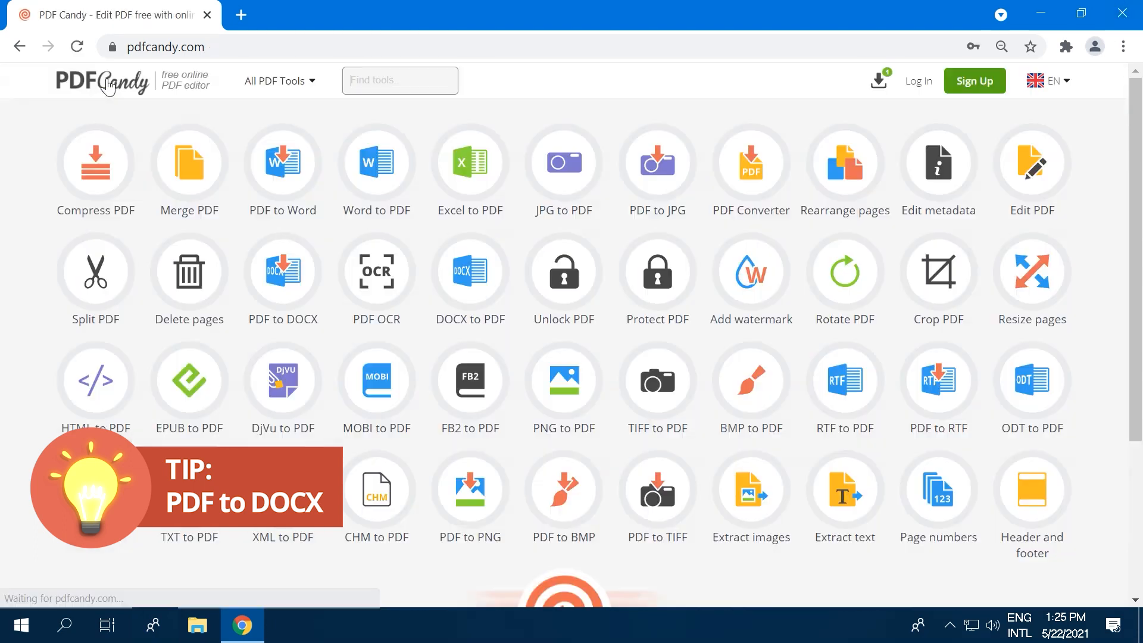